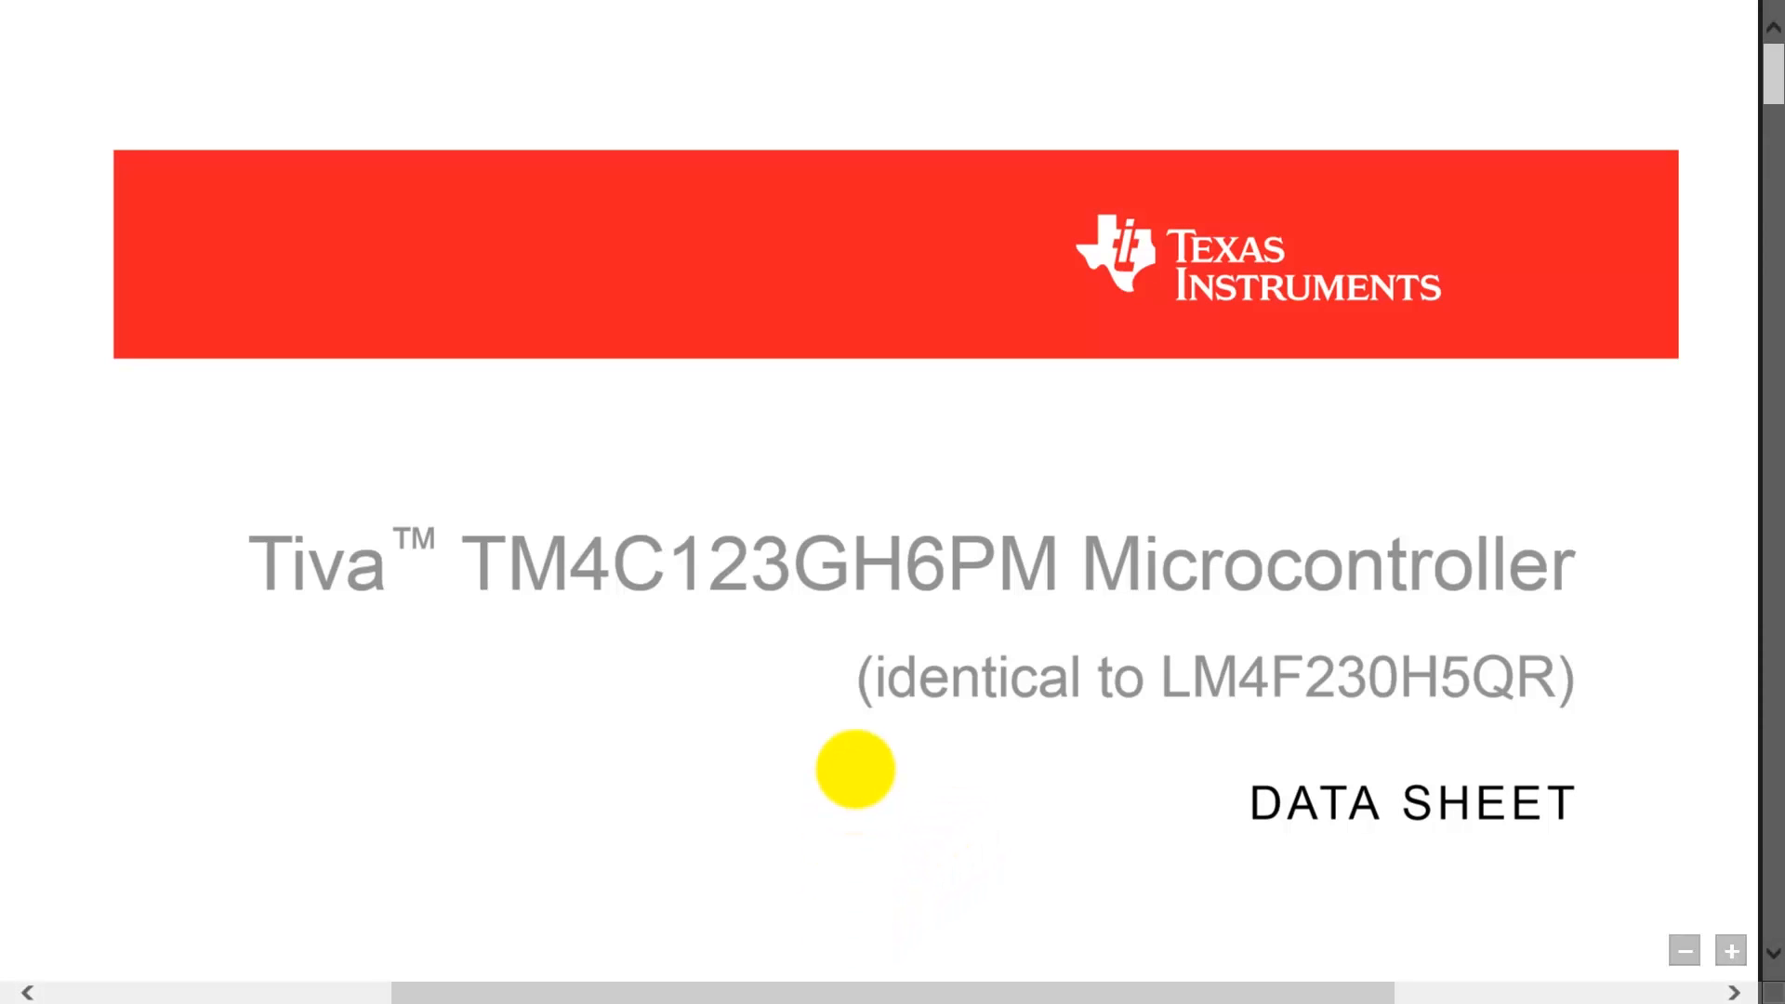
pyautogui.moveTo(847, 649)
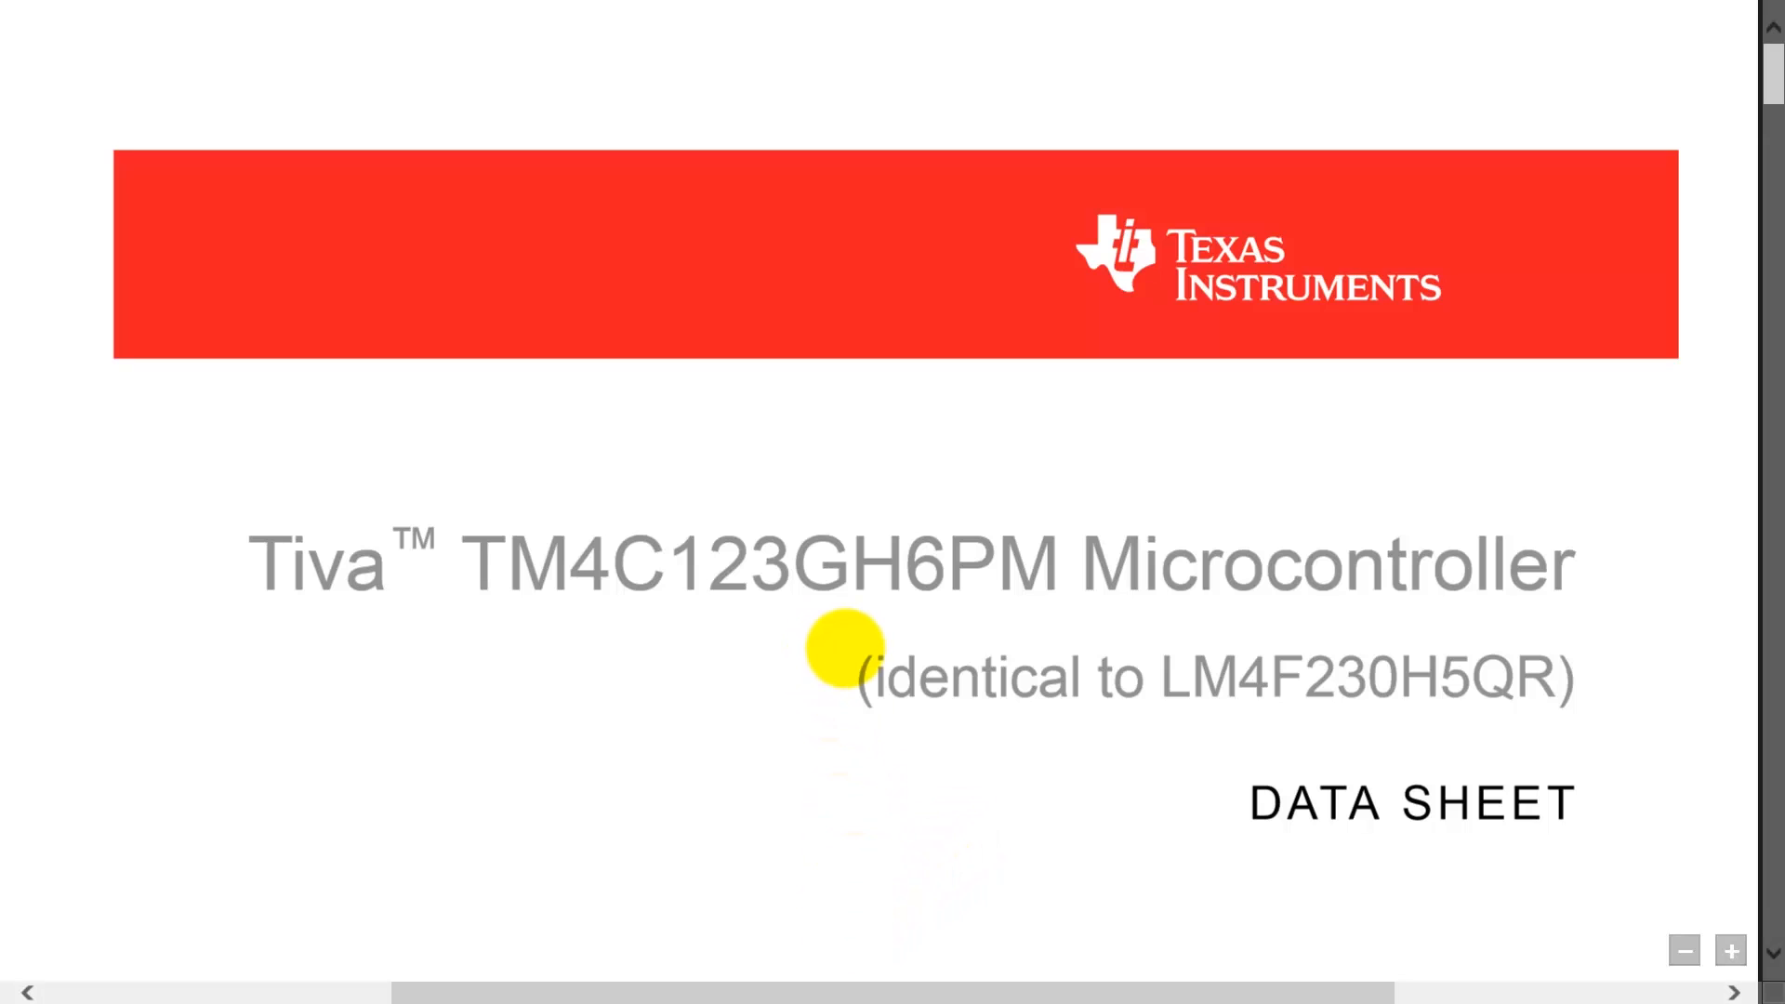
pyautogui.moveTo(882, 663)
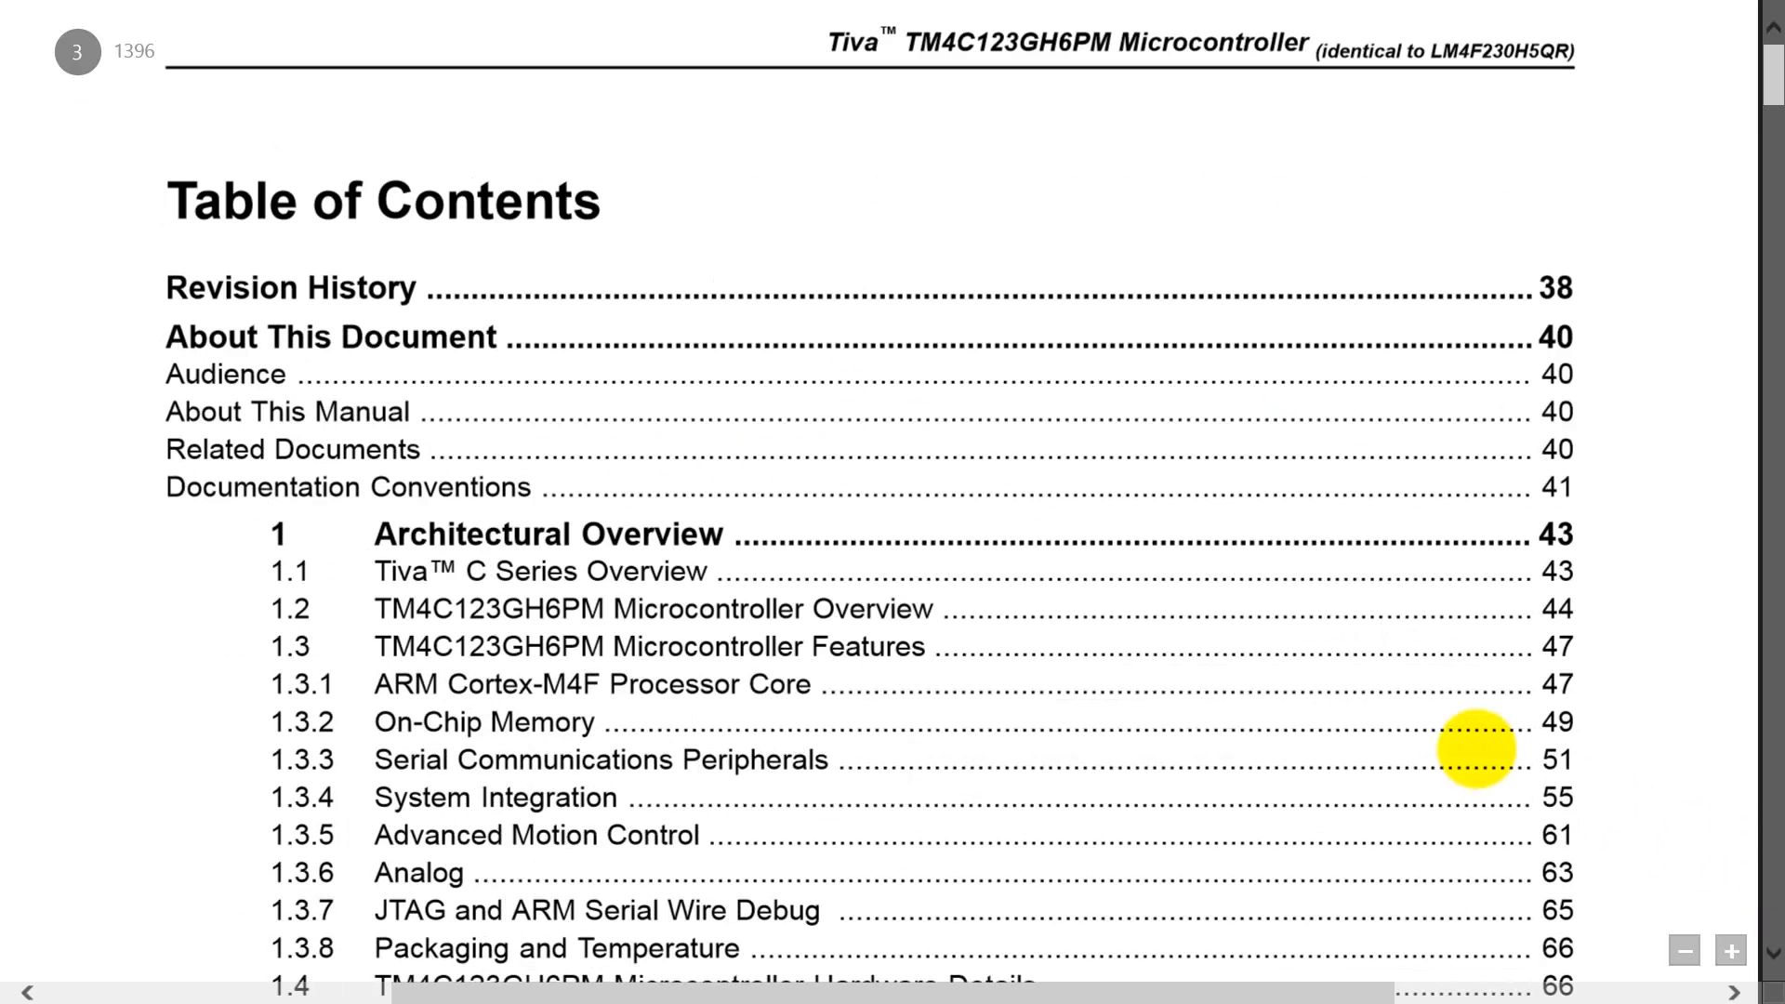
pyautogui.moveTo(693, 706)
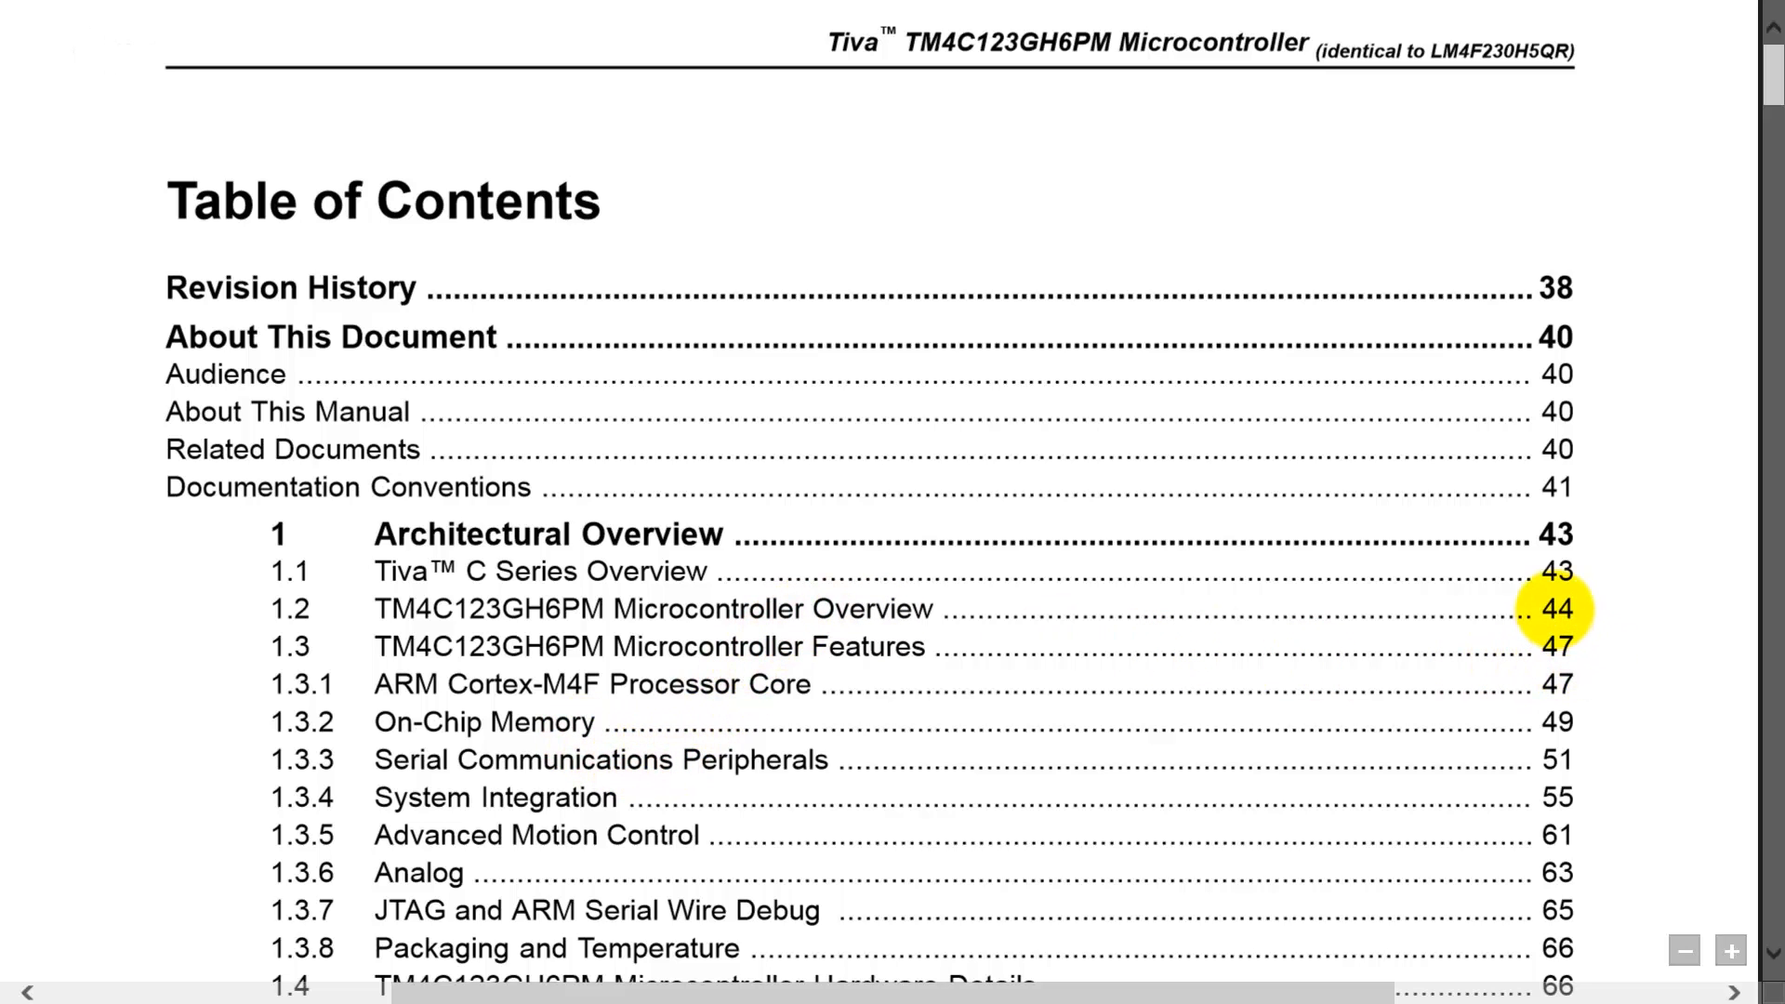
# Step: Jump from the Table of Contents to the 1.2 Microcontroller Overview on page 44
pyautogui.click(1556, 608)
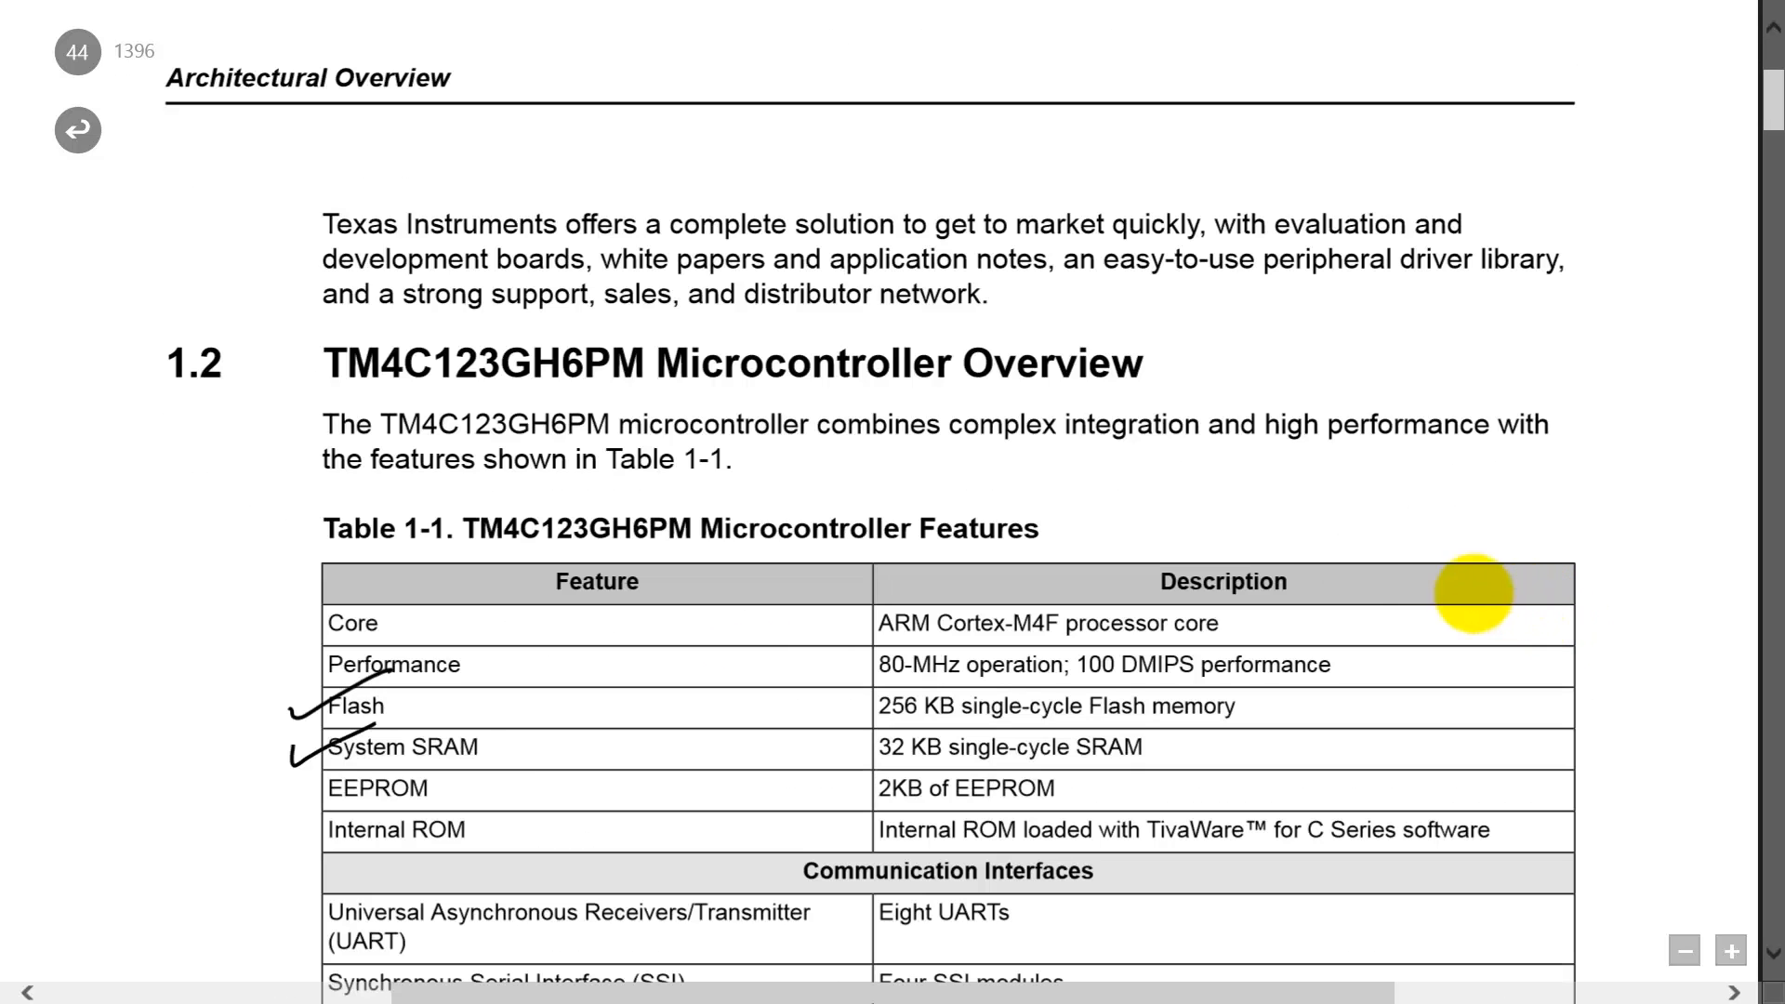
pyautogui.moveTo(1261, 530)
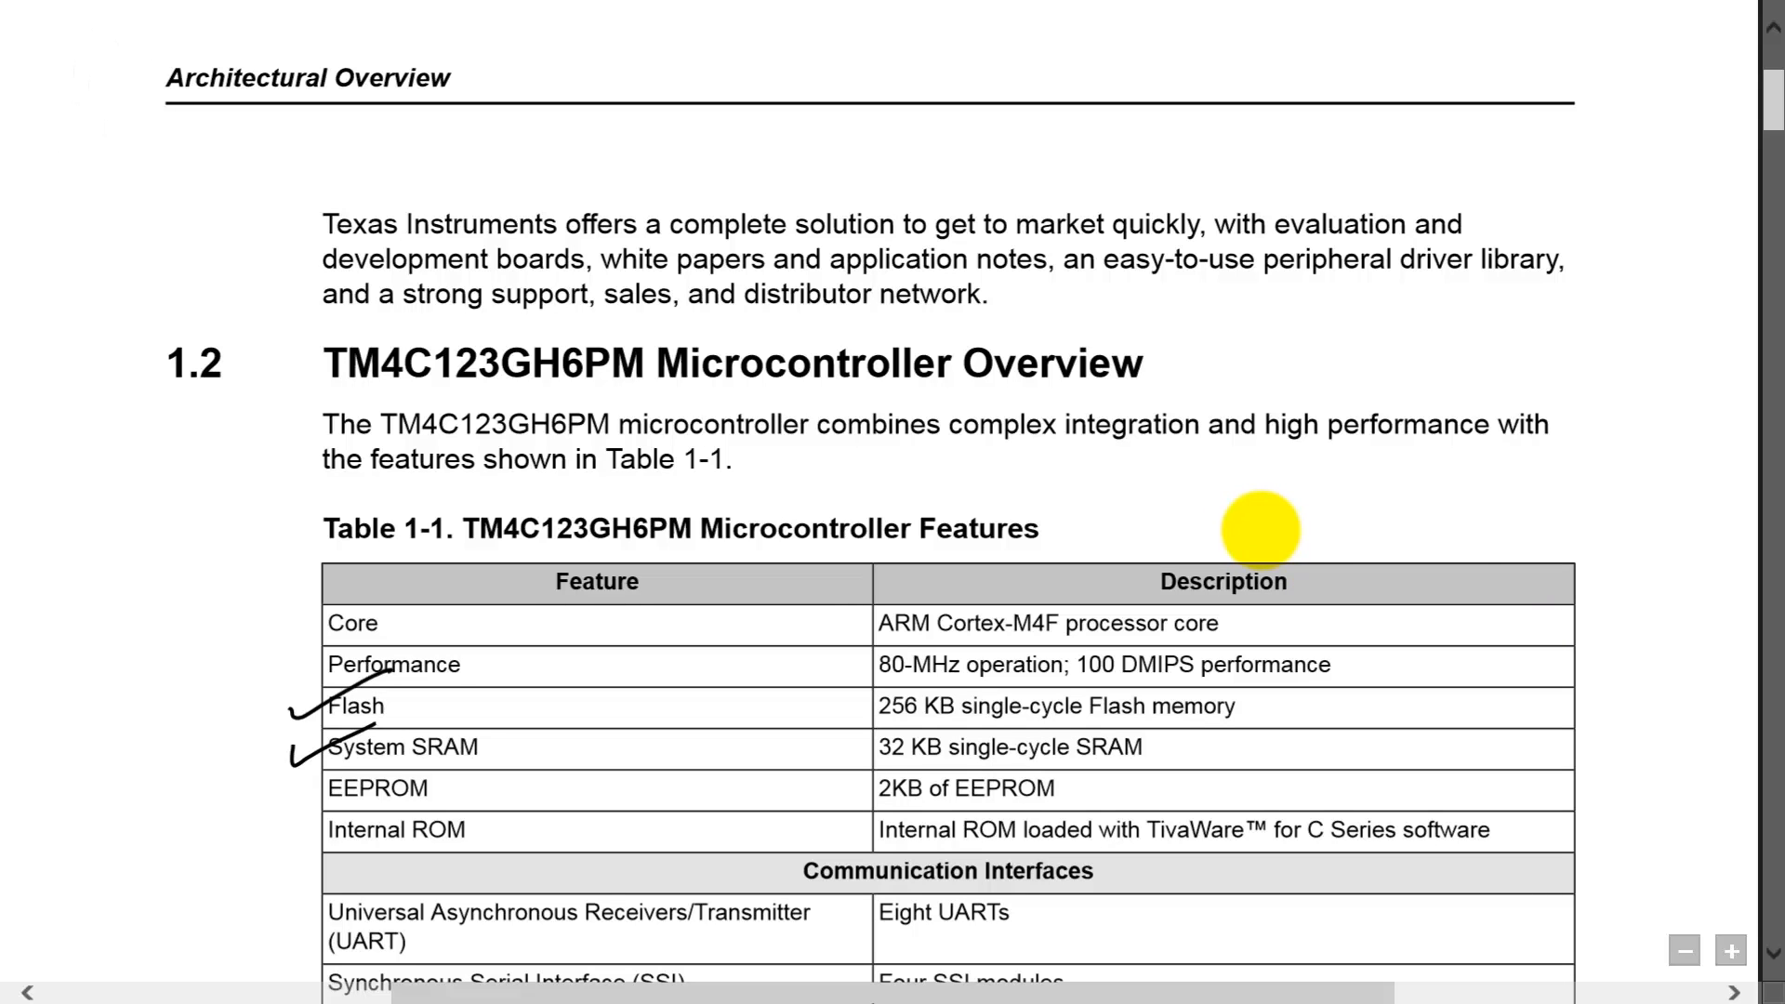
pyautogui.moveTo(1184, 623)
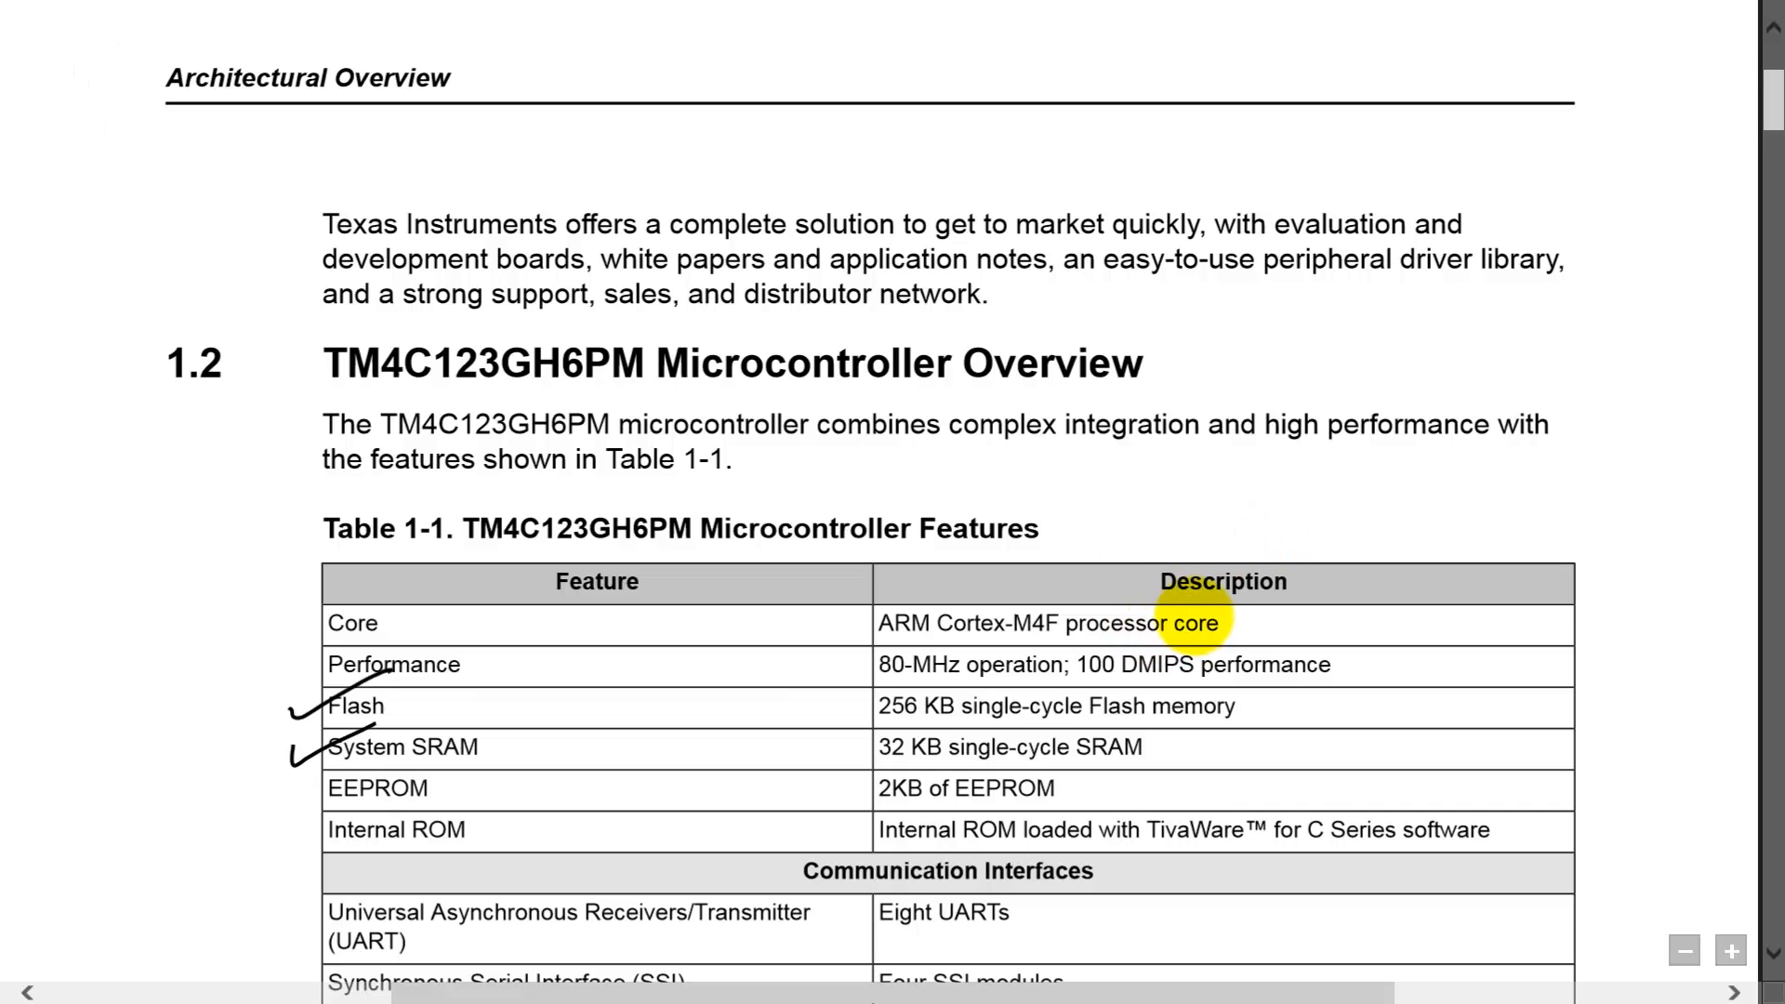
pyautogui.moveTo(1224, 582)
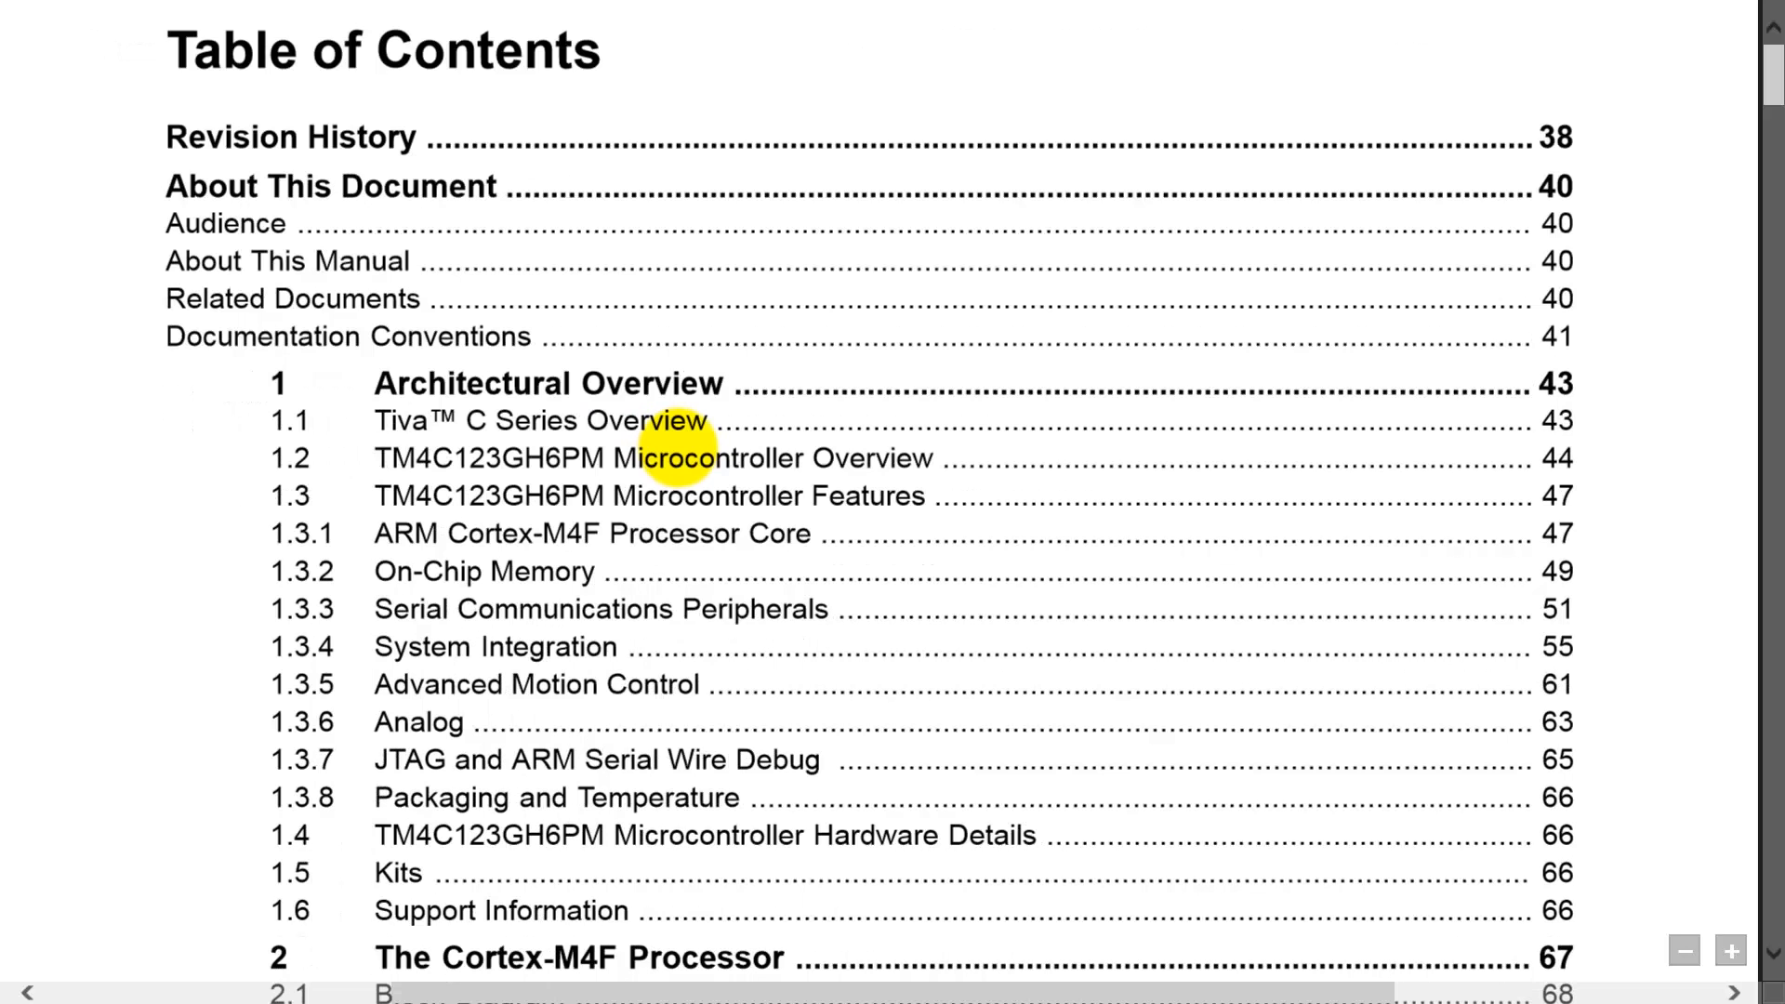
# Step: Scroll the Table of Contents down to Chapter 2 and its 2.4 Memory Model entry on page 90
pyautogui.scroll(-3)
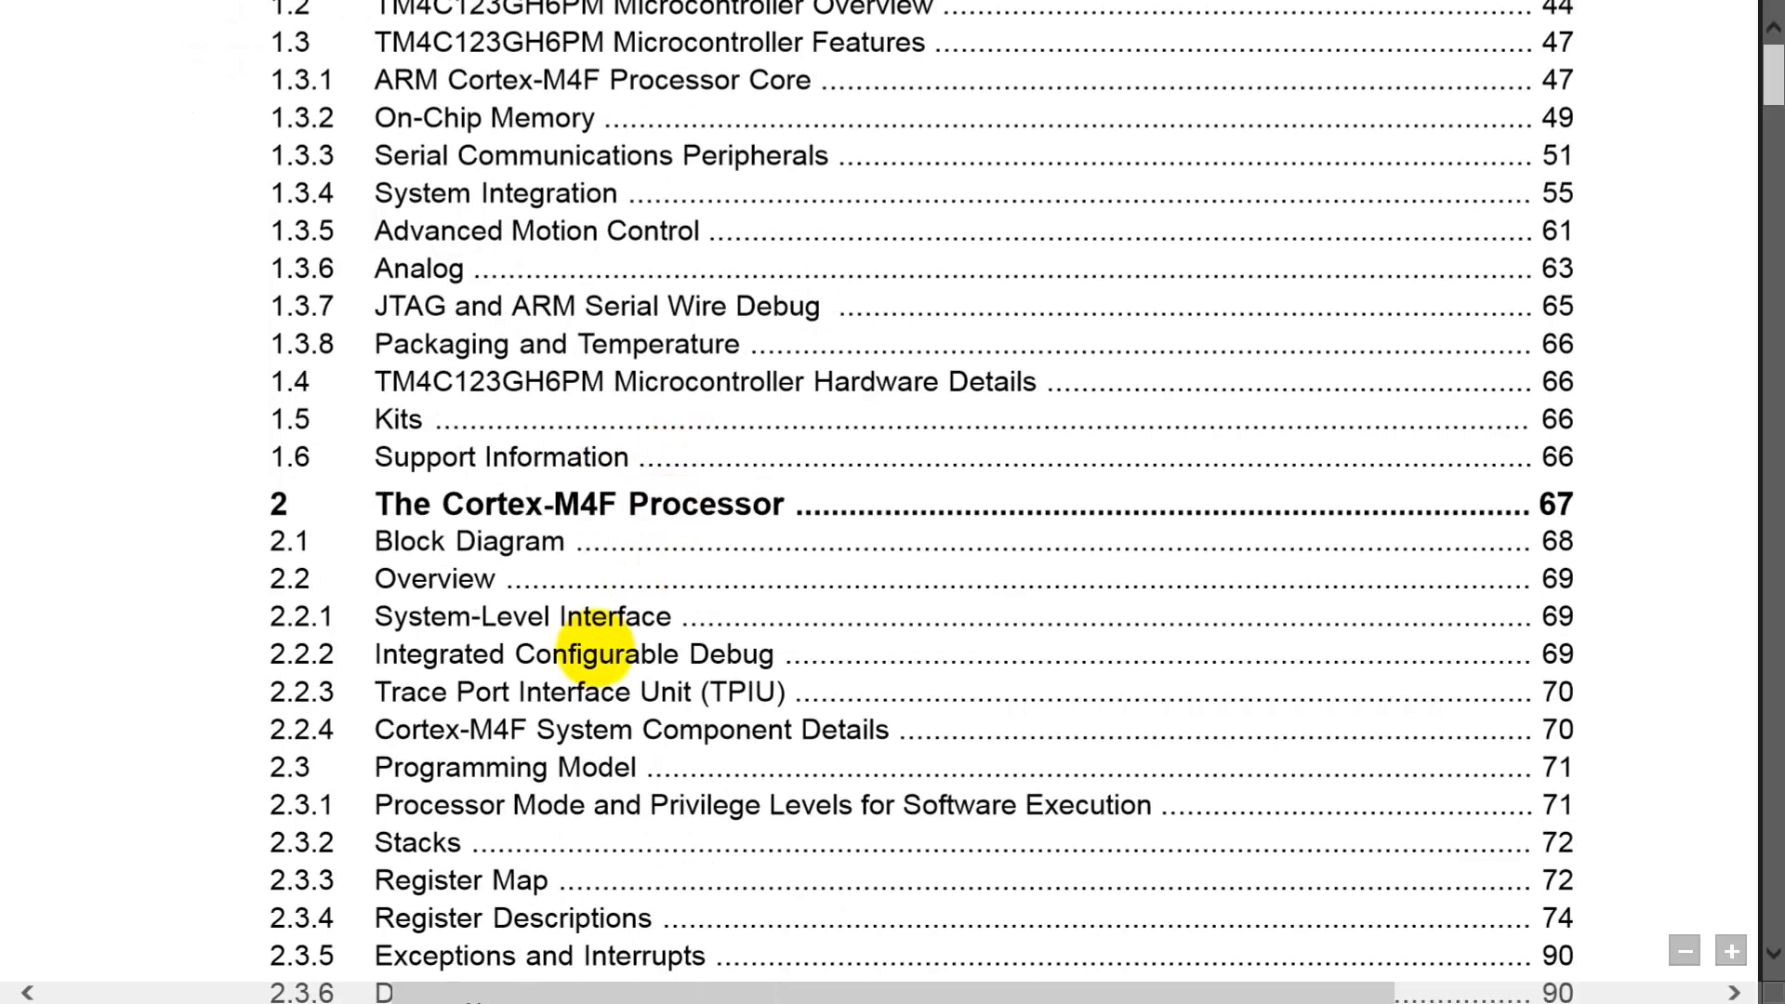
pyautogui.scroll(-3)
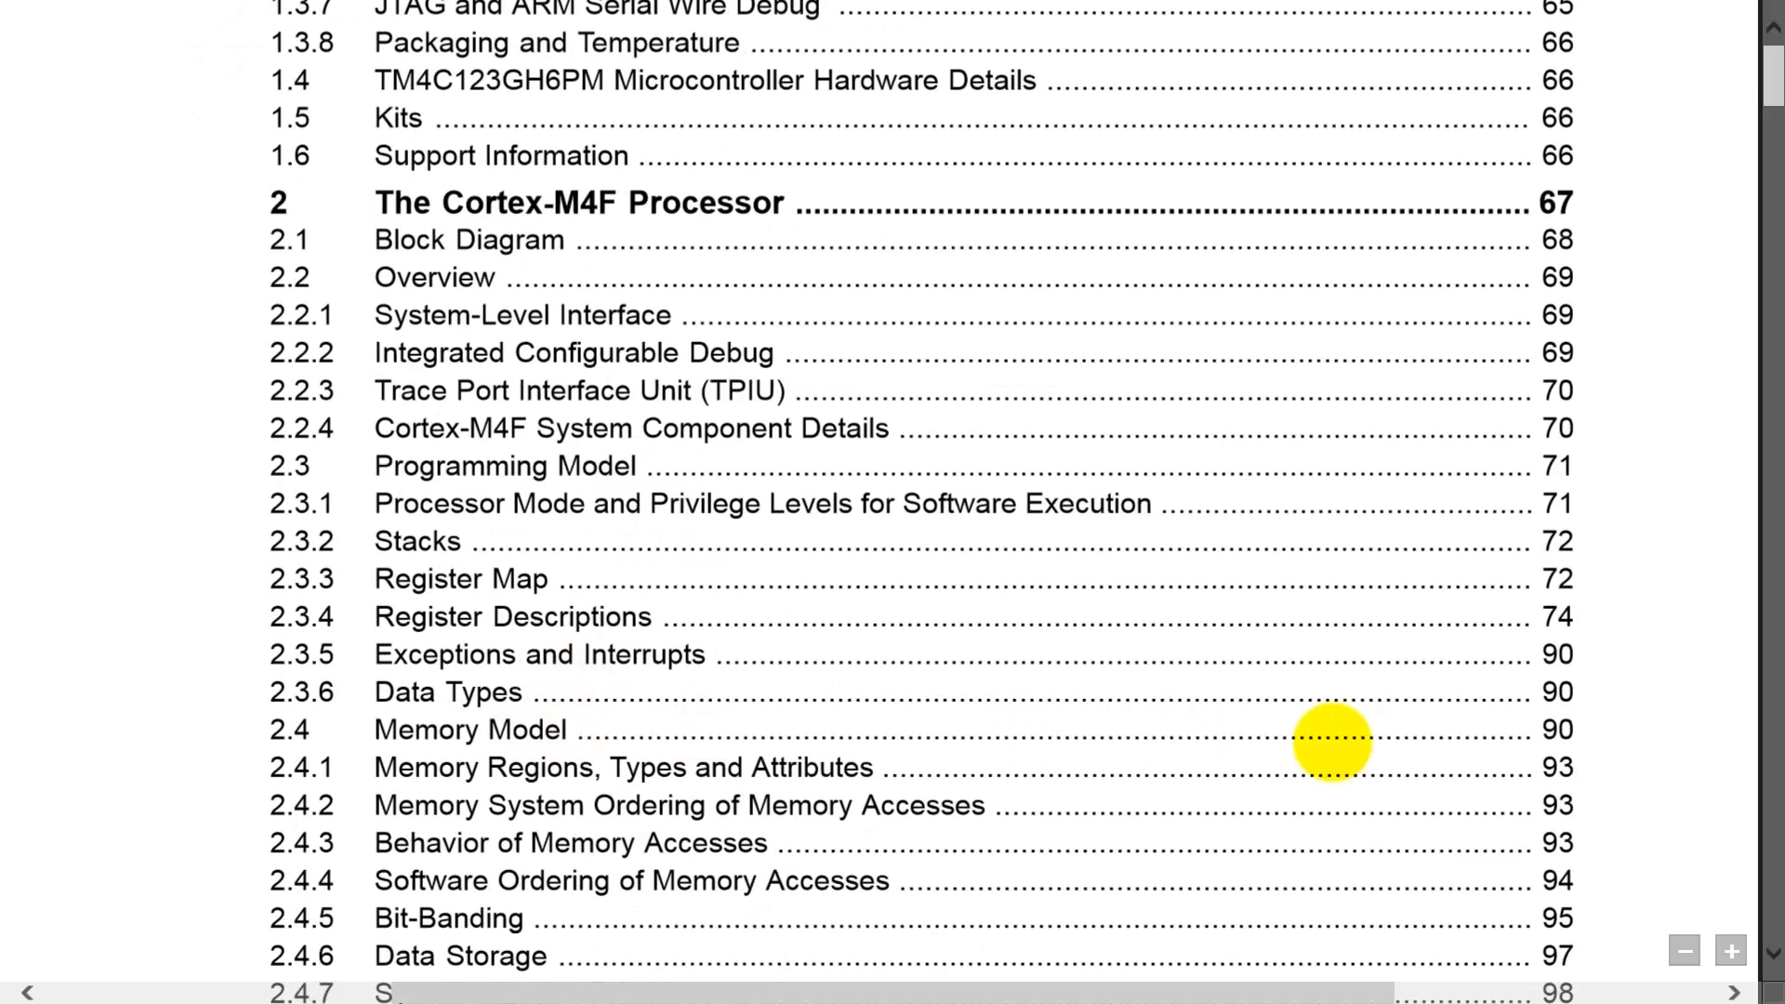
# Step: Jump to the Memory Model section and scroll down through Table 2-4 to page 93's access table
pyautogui.click(470, 729)
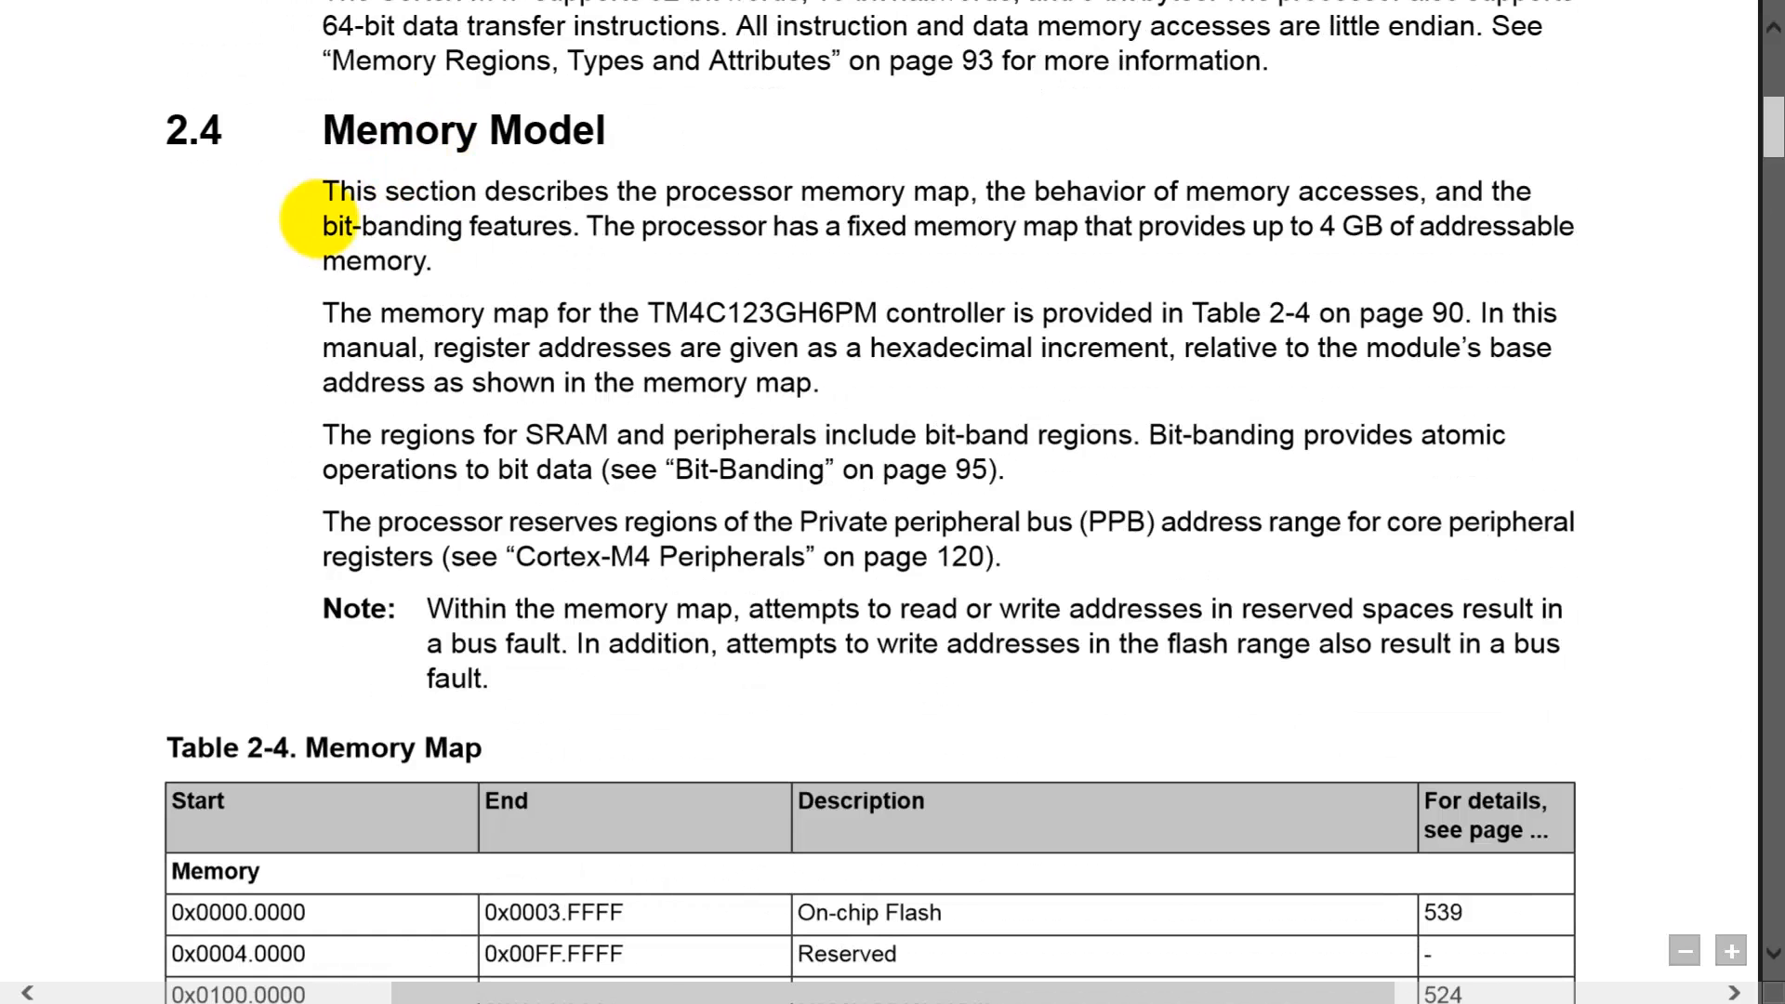
pyautogui.scroll(-3)
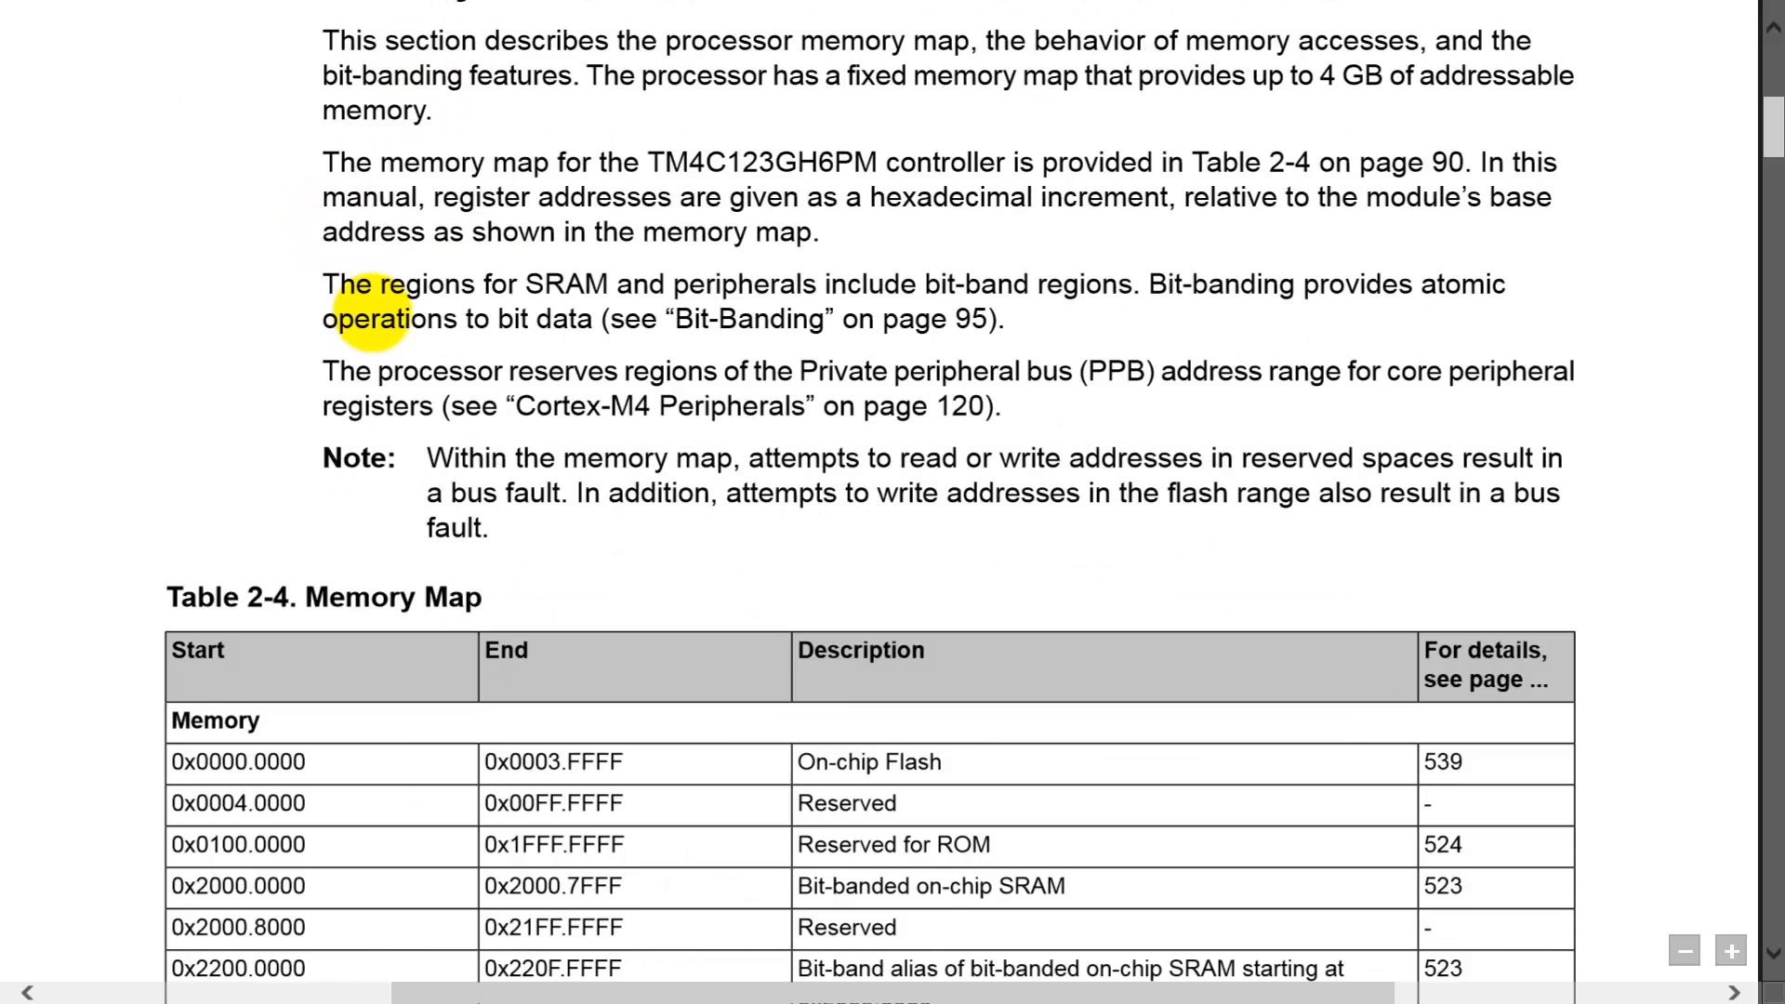
pyautogui.scroll(-3)
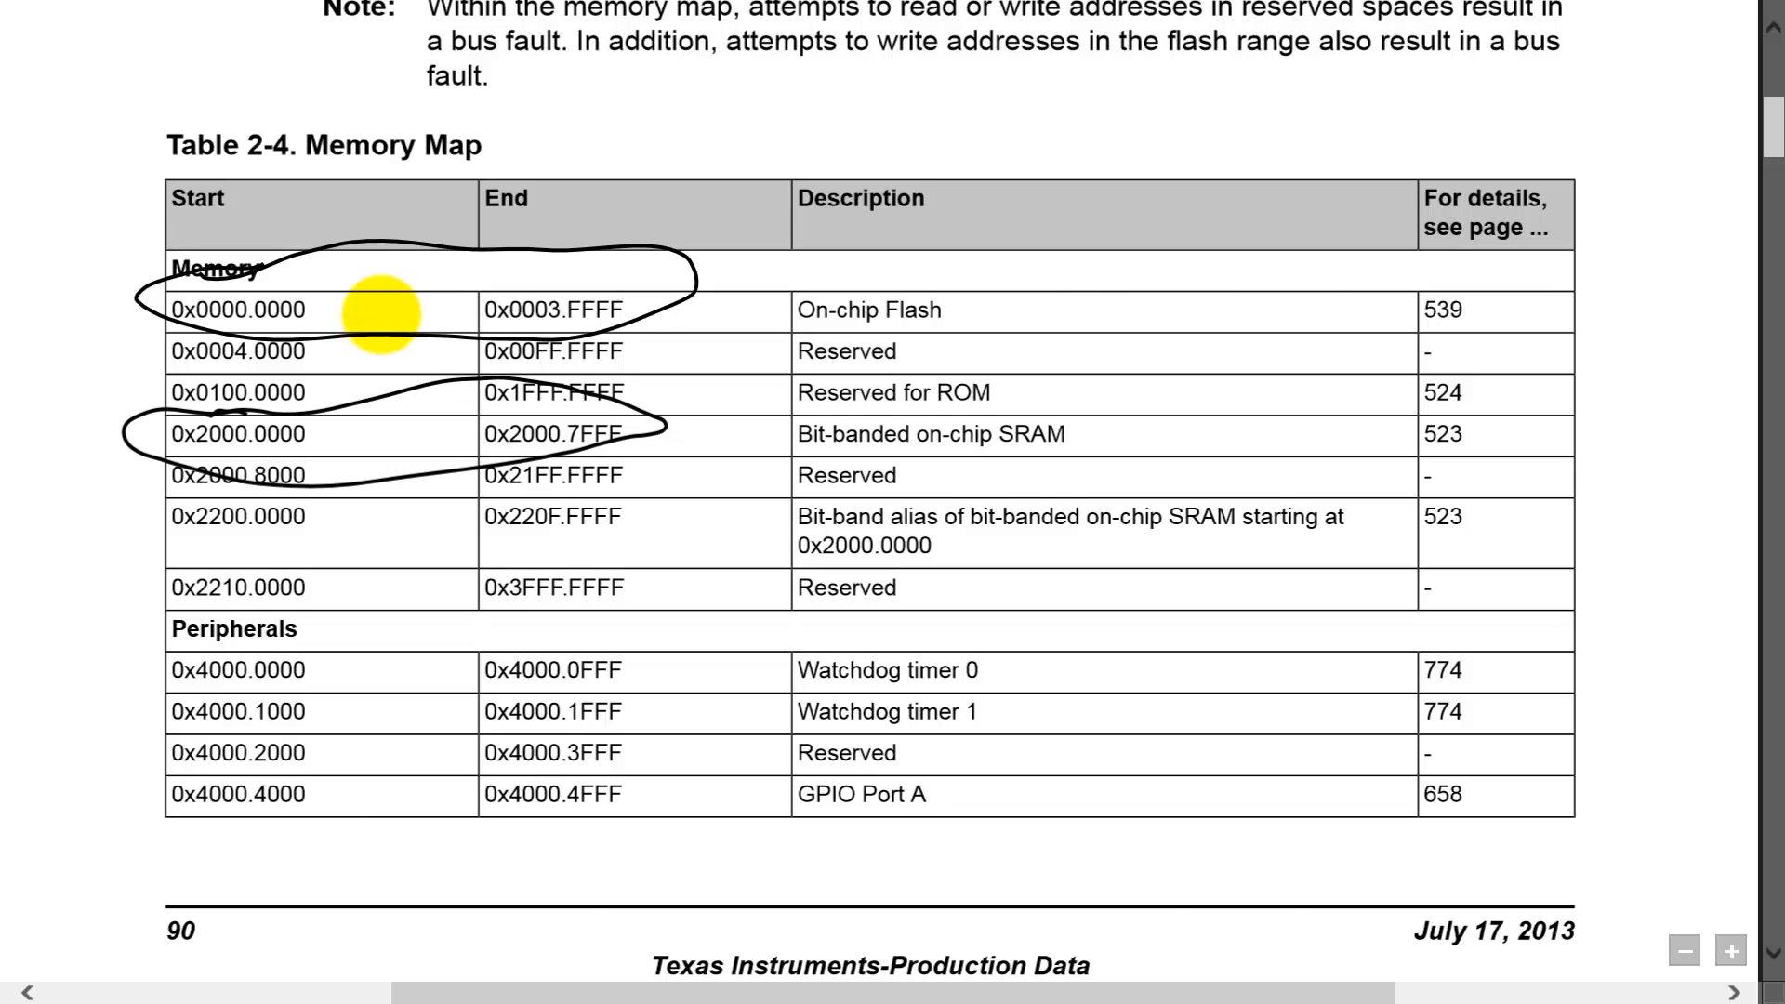
pyautogui.scroll(-3)
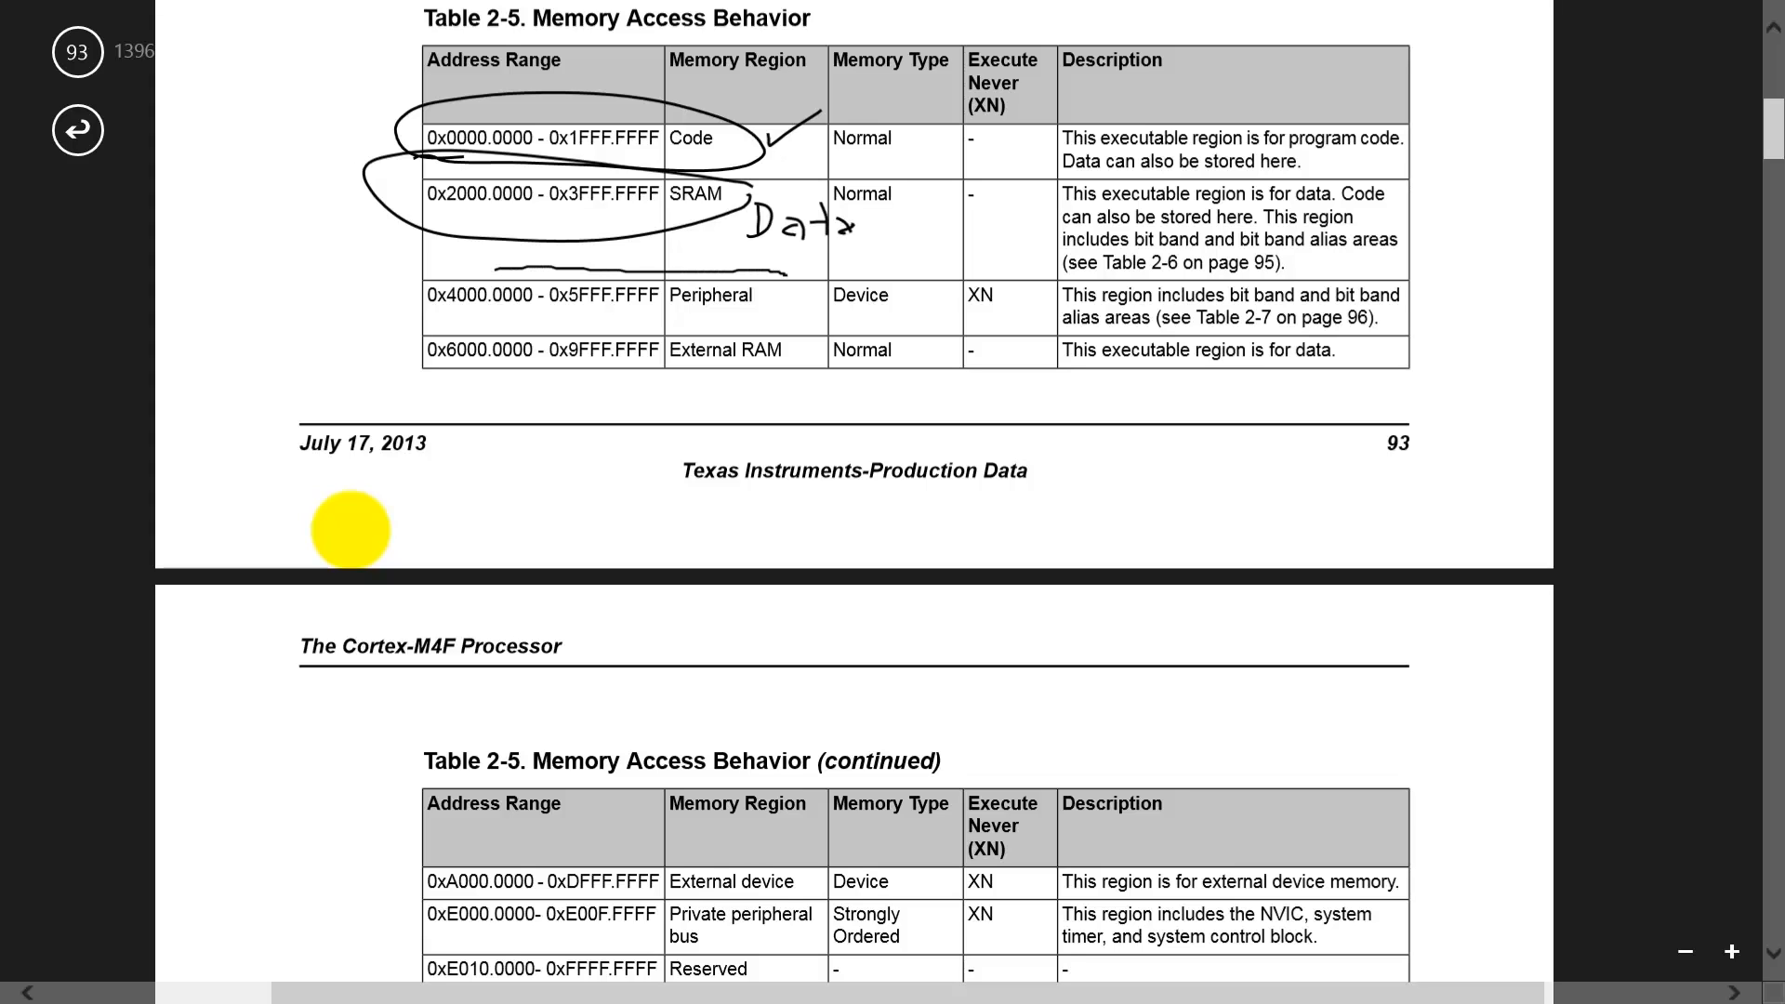
# Step: Circle the Peripheral address range row in page 93's Memory Access Behavior table
pyautogui.moveTo(409, 295); pyautogui.dragTo(798, 295)
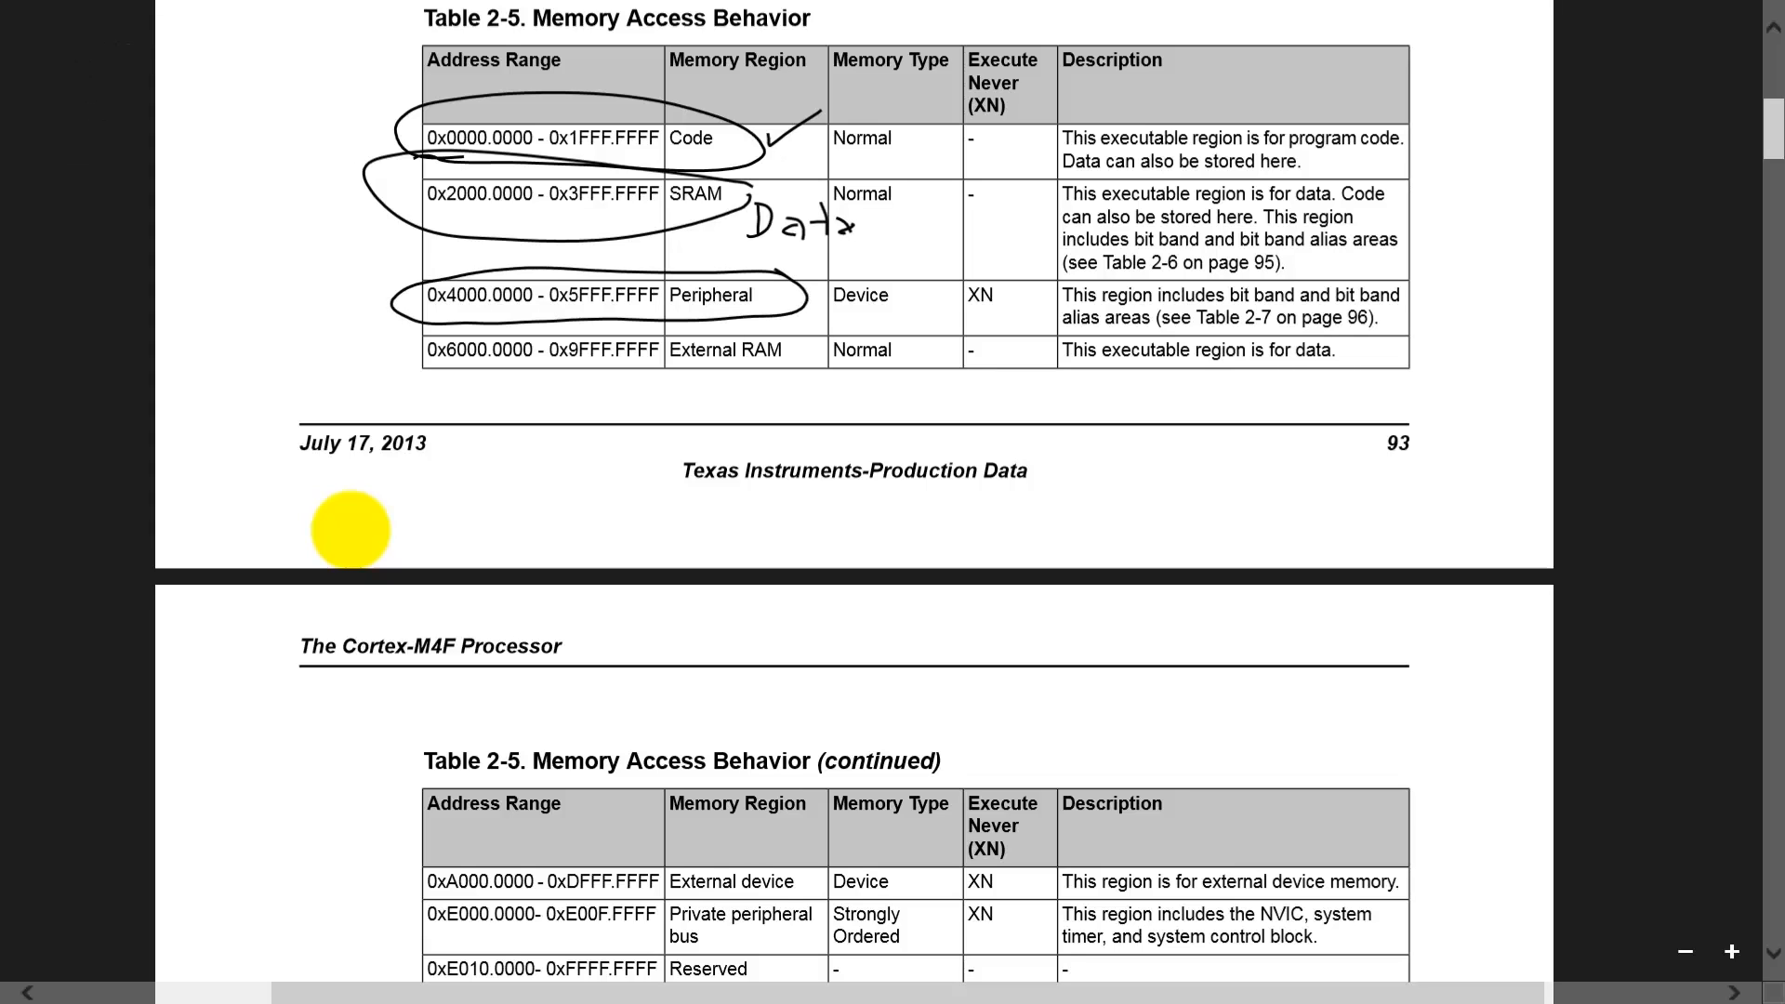